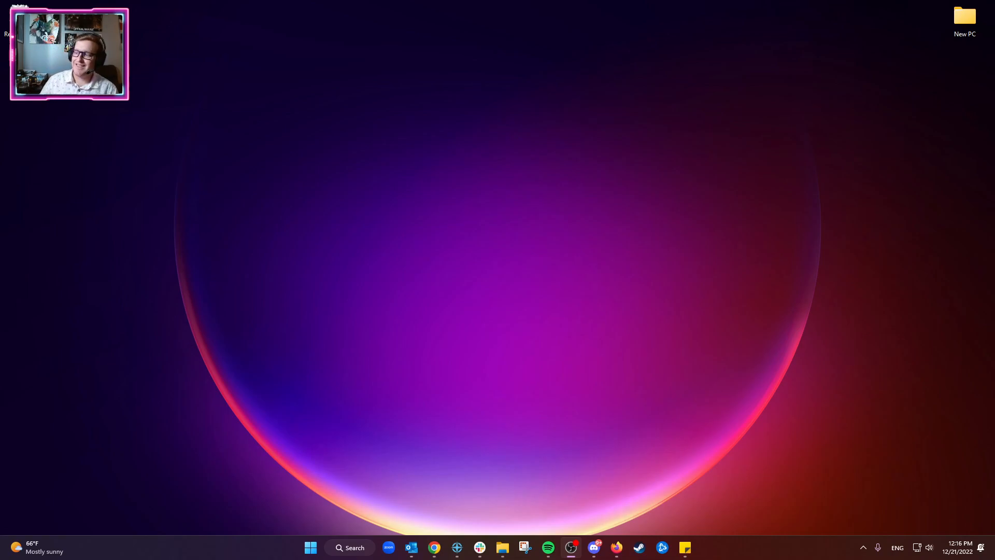
mouse_move(594, 547)
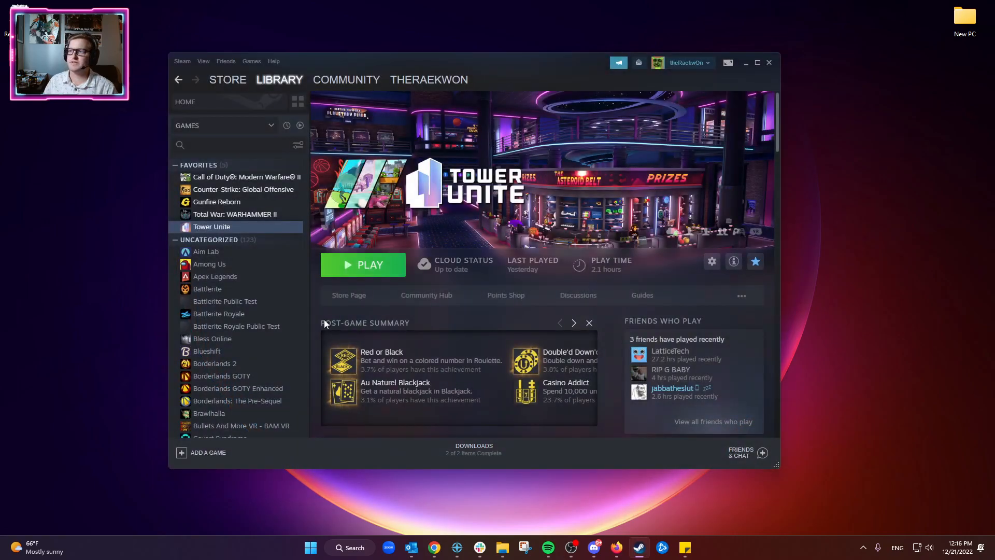
Step: Enable the TOOLS filter in the library GAMES dropdown so tools appear alongside games
left_click(280, 79)
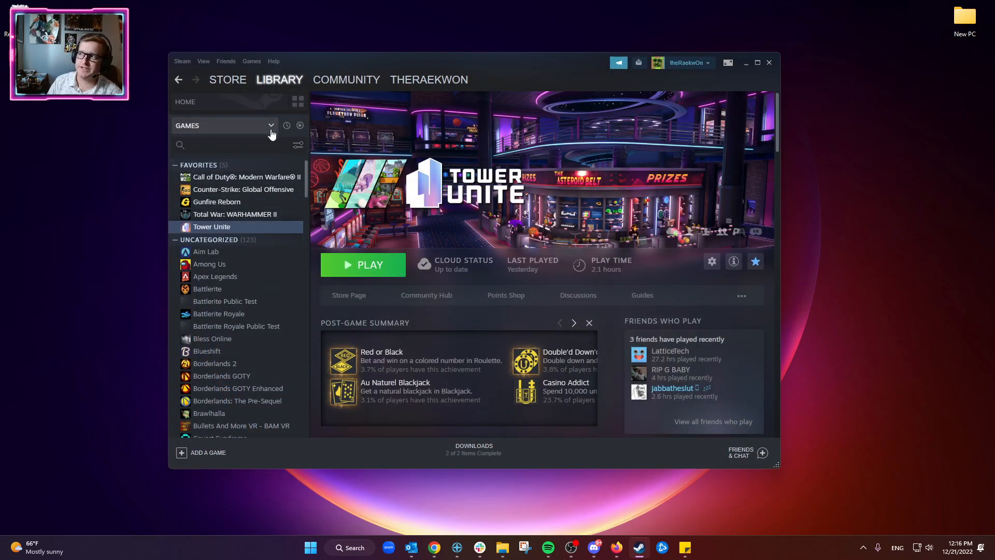
left_click(270, 125)
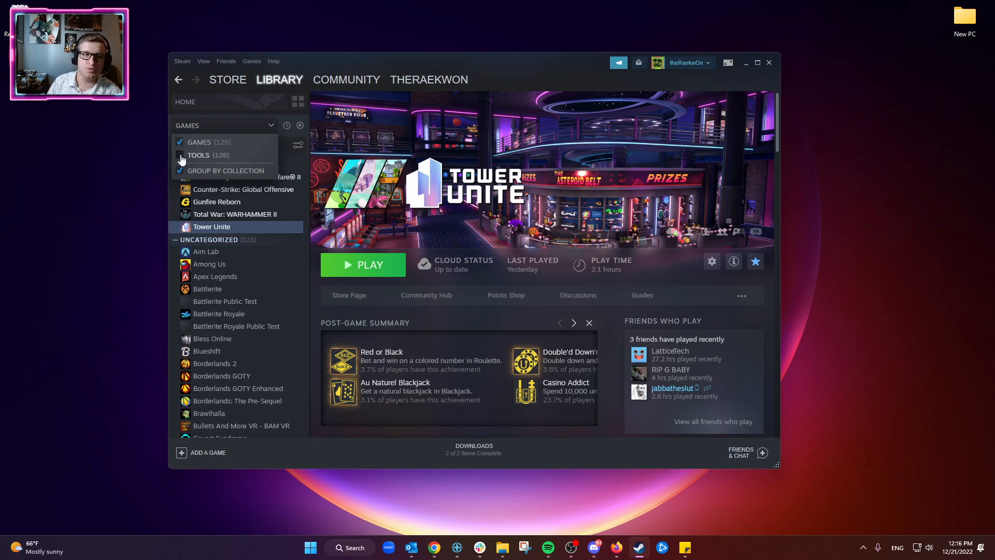
left_click(181, 155)
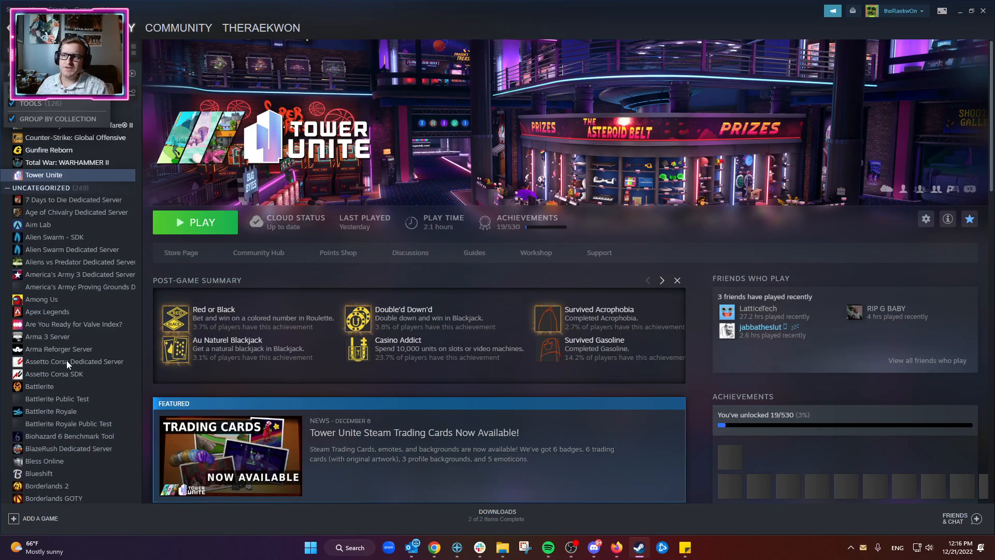
Step: View the Assetto Corsa Dedicated Server page, then the Biohazard 6 Benchmark Tool page
left_click(73, 361)
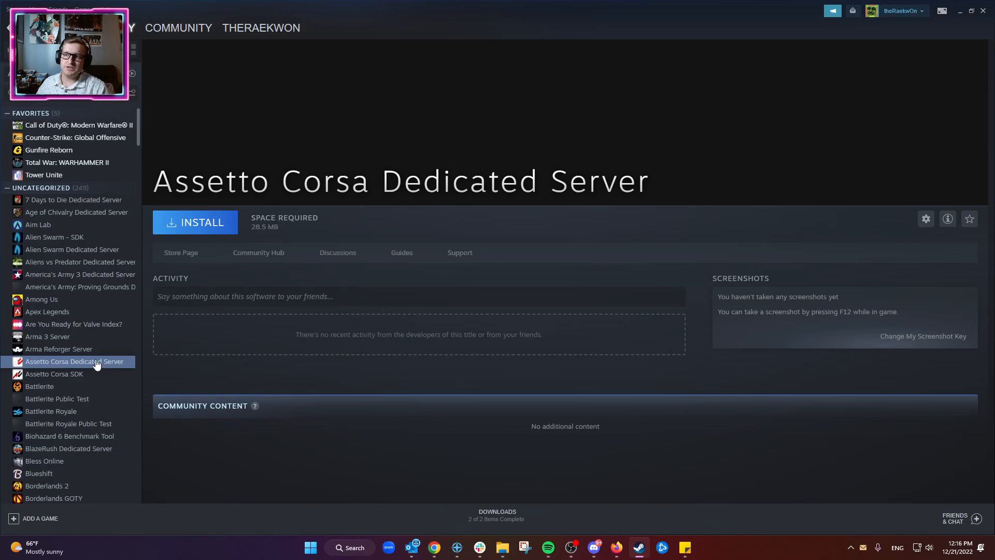
left_click(69, 436)
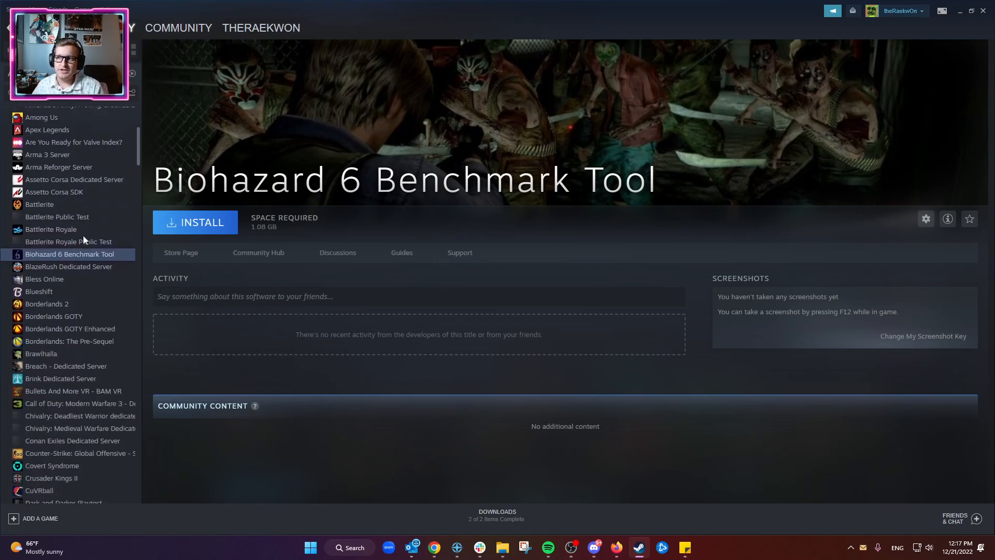
Step: Browse the Chivalry and Conan Exiles servers, then open Halo 2 Anniversary MP Mod Tools
left_click(70, 195)
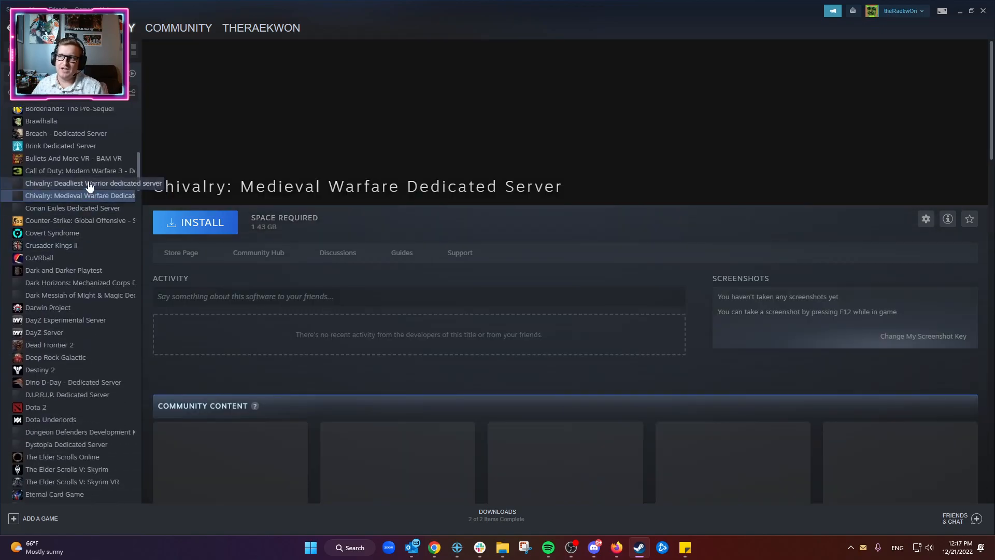
left_click(73, 208)
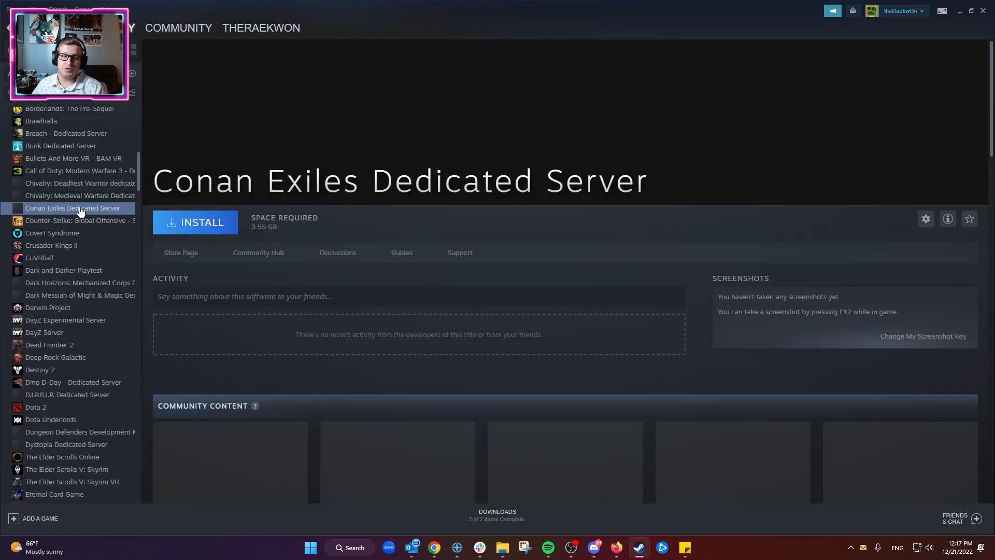
scroll("down", 3)
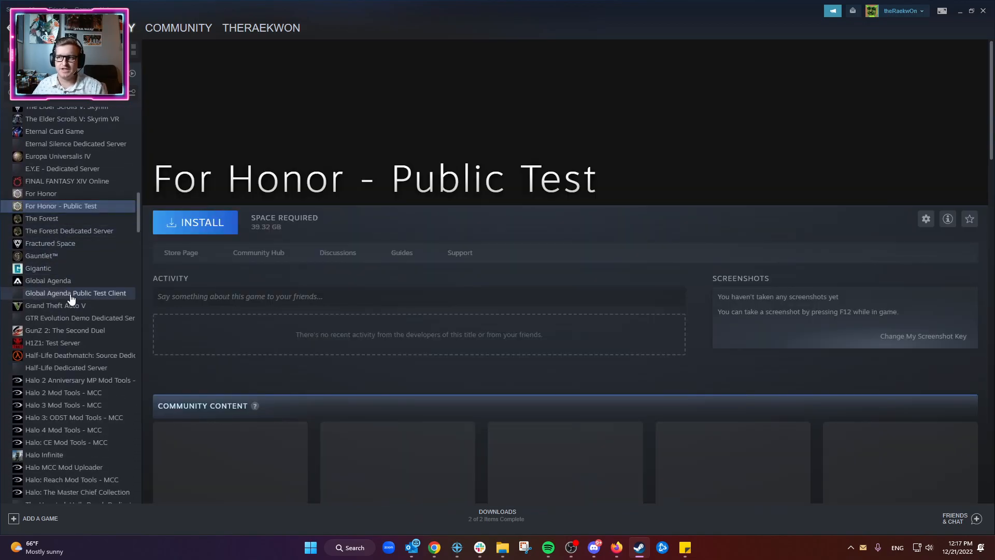
scroll("down", 3)
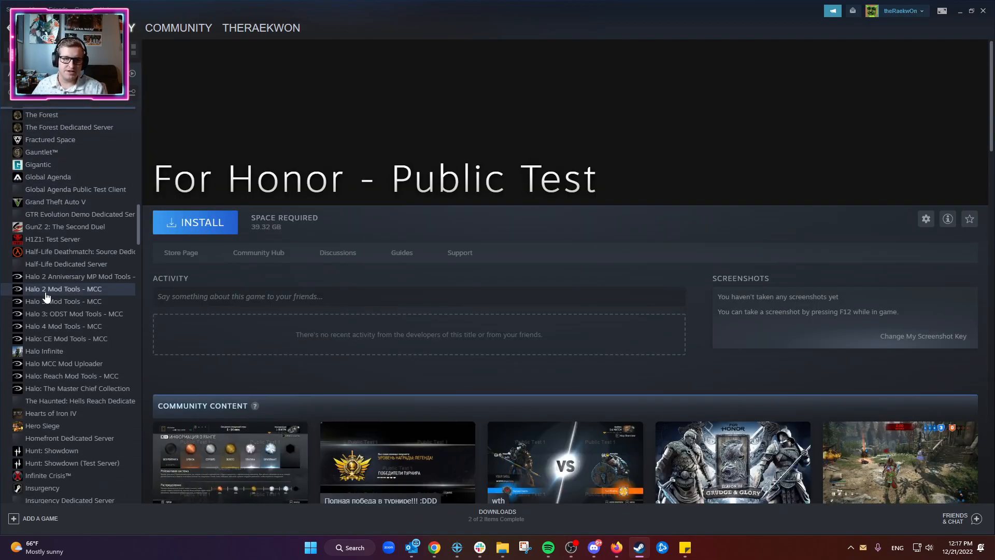
left_click(80, 276)
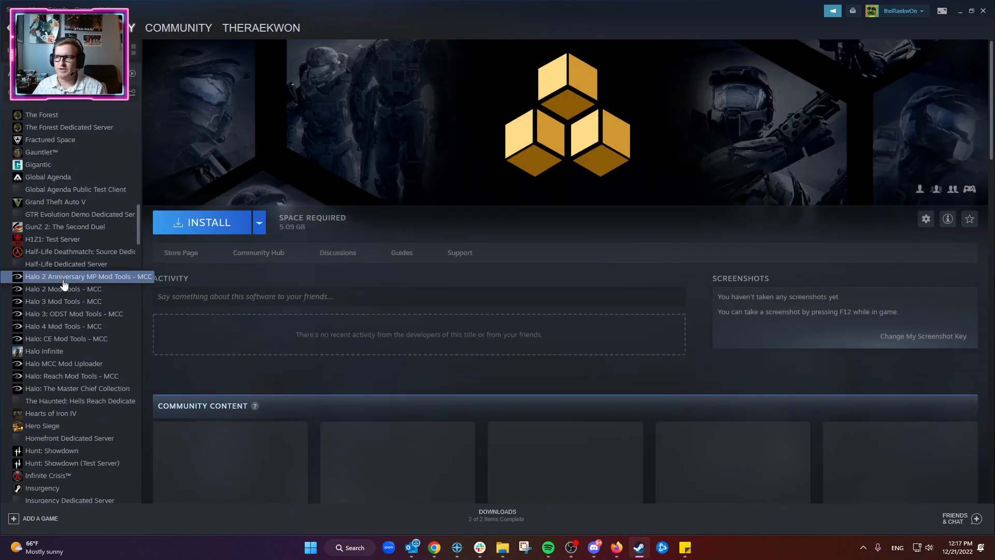